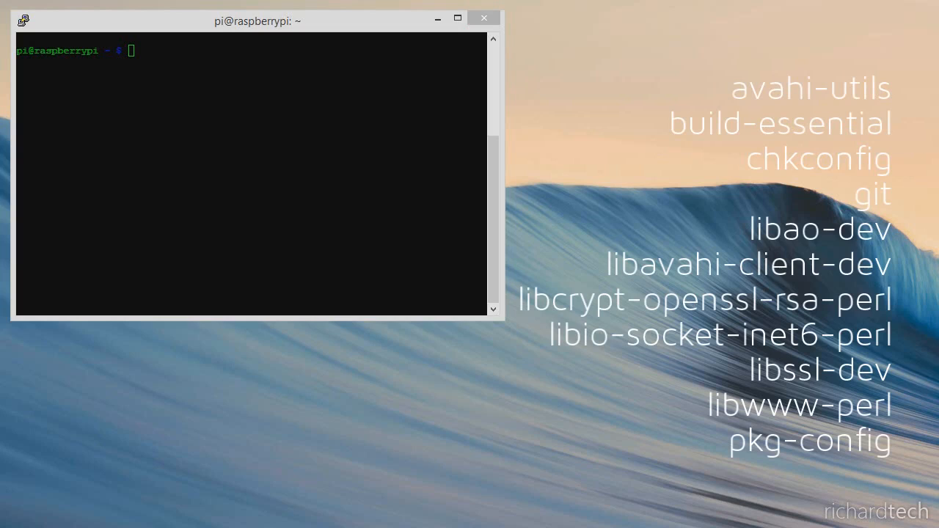
# Run sudo apt-get install for avahi-utils, build-essential, chkconfig, git, libao-dev and the other build dependencies
pyautogui.write('config')
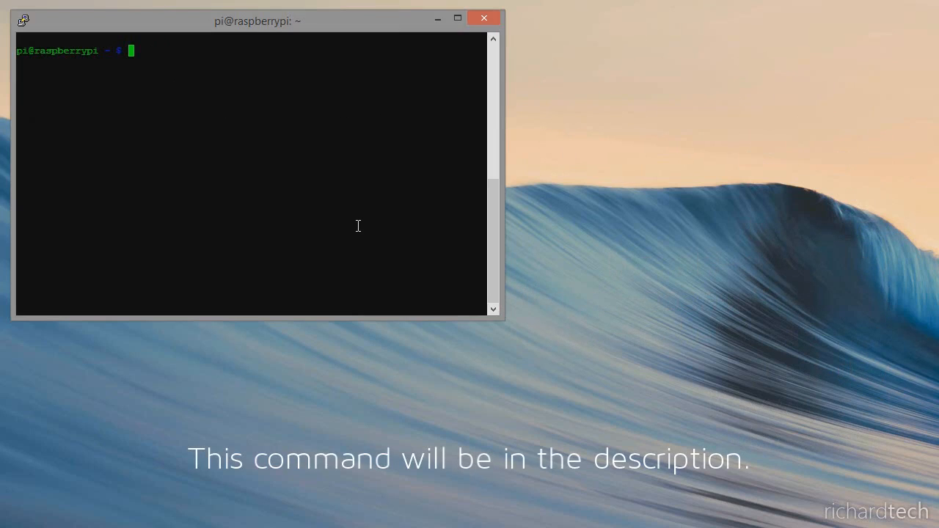
pyautogui.write('sudo')
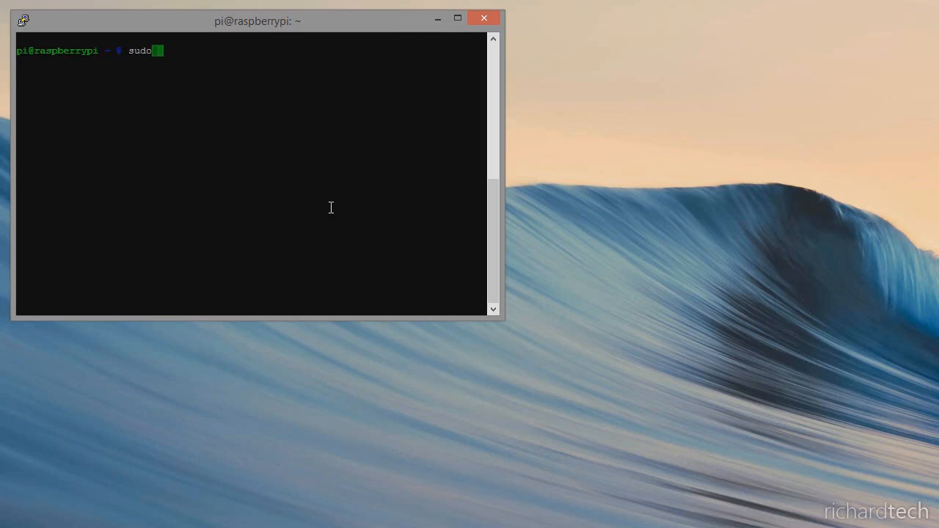
pyautogui.write('apt-get install avahi-utils build-essential chkconfig git libao-dev libavahi-client-dev libcrypt-openssl-rsa-perl libio-socket-inet6-perl libssl-dev libwww-perl pkg-config')
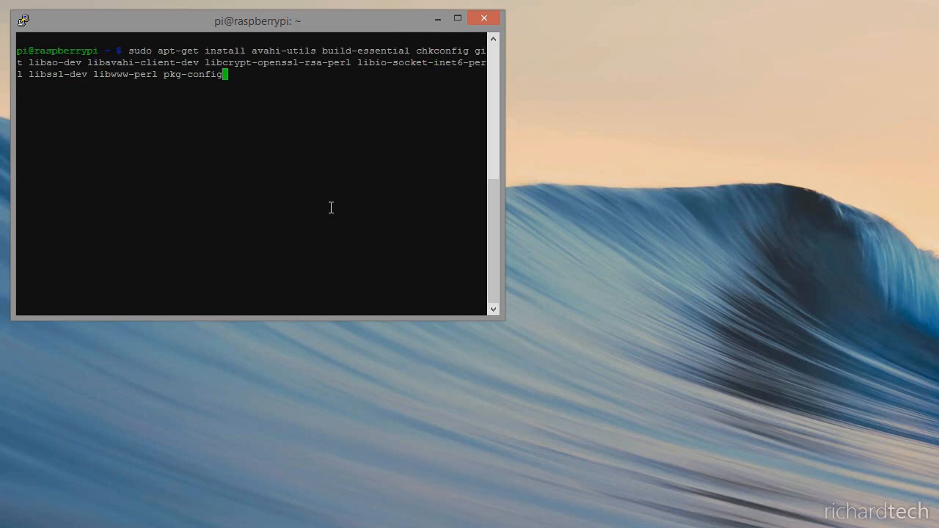
pyautogui.press('Return')
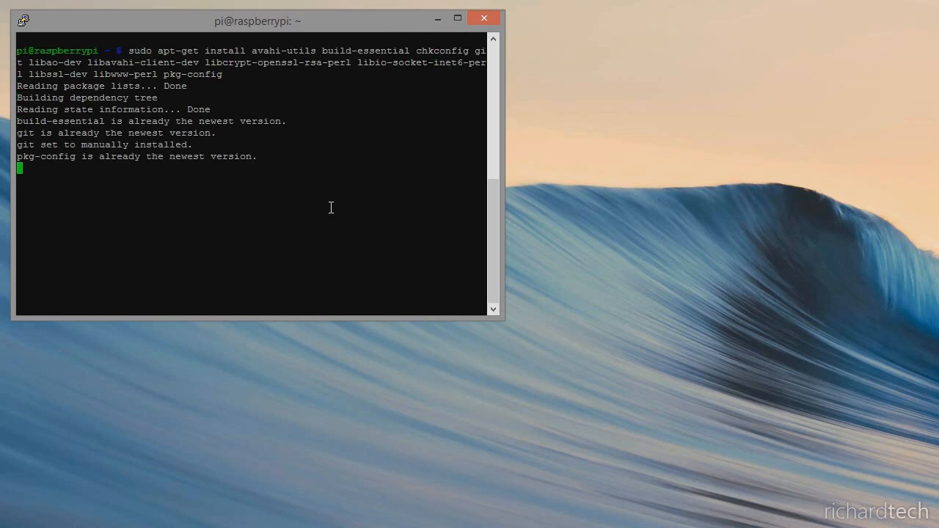
pyautogui.press('Return')
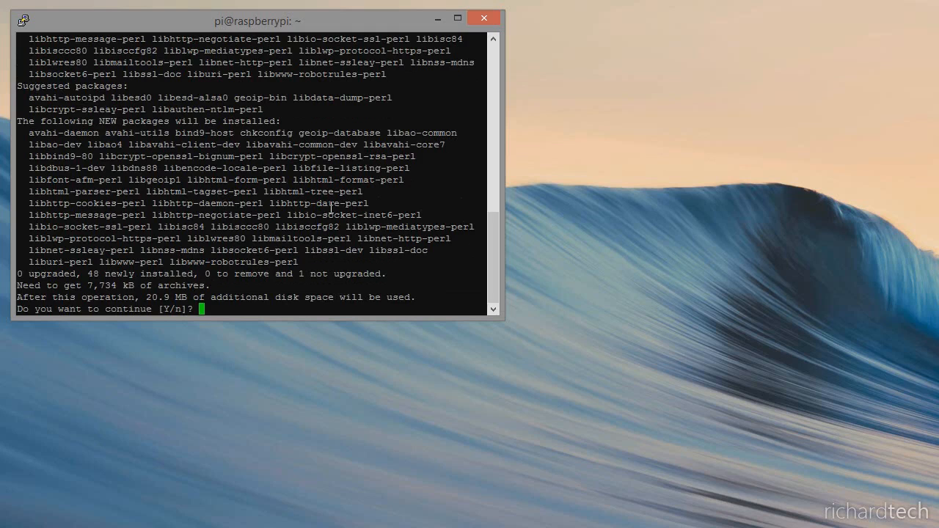
# Answer y to let the 48 new dependency packages install
pyautogui.write('y')
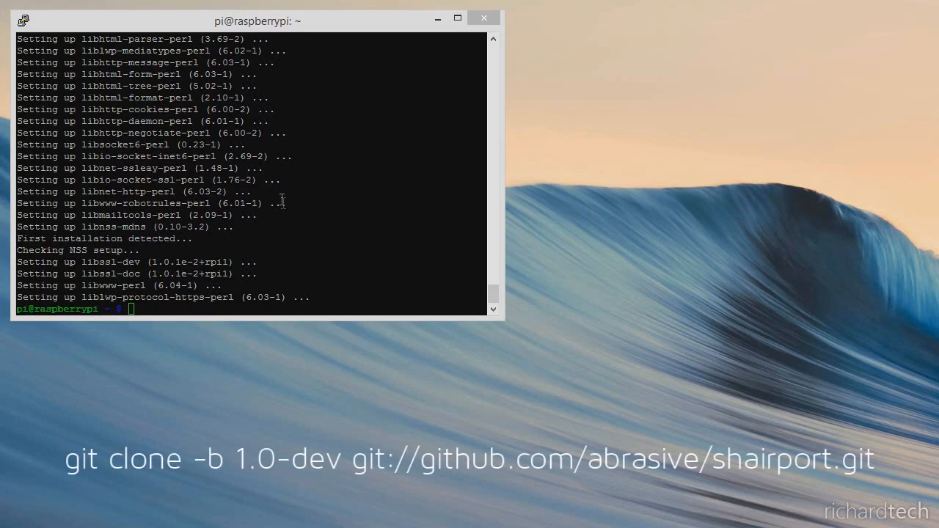
# Clone the 1.0-dev branch of abrasive/shairport from GitHub and cd into shairport
pyautogui.write('git clone -b 1.0-dev git://github.com/abrasive/shairport.git')
pyautogui.write('cd')
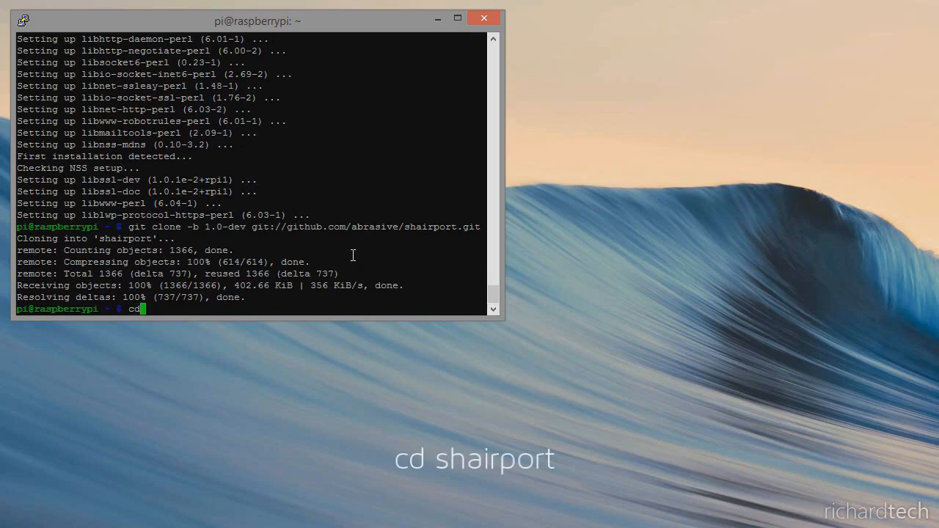
pyautogui.write('shairport')
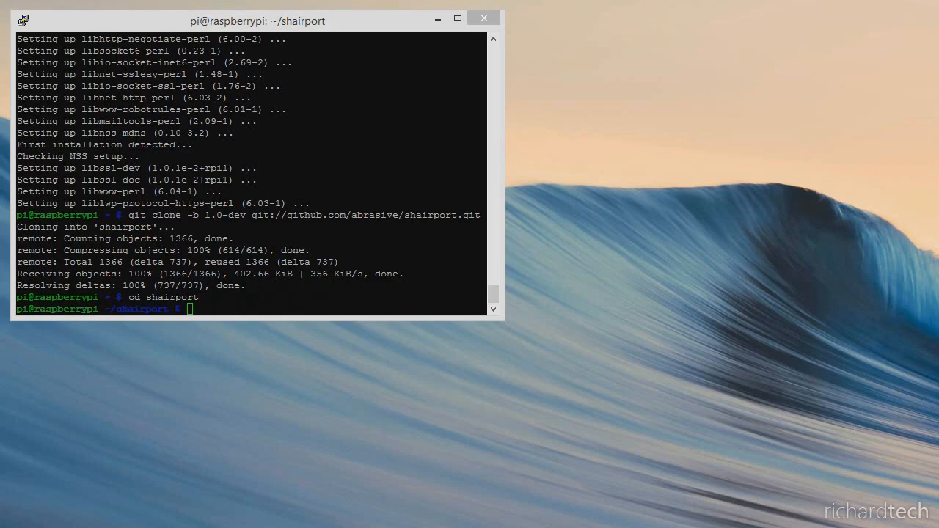
# Build and install Shairport with sudo ./configure && sudo make && sudo make install
pyautogui.write('sudo ./configure && sudo make && sudo make install')
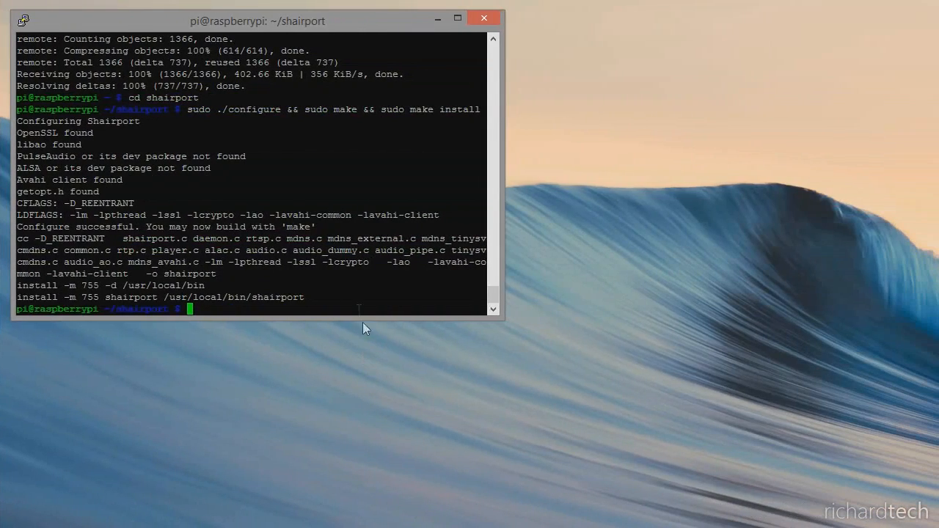
pyautogui.moveTo(349, 375)
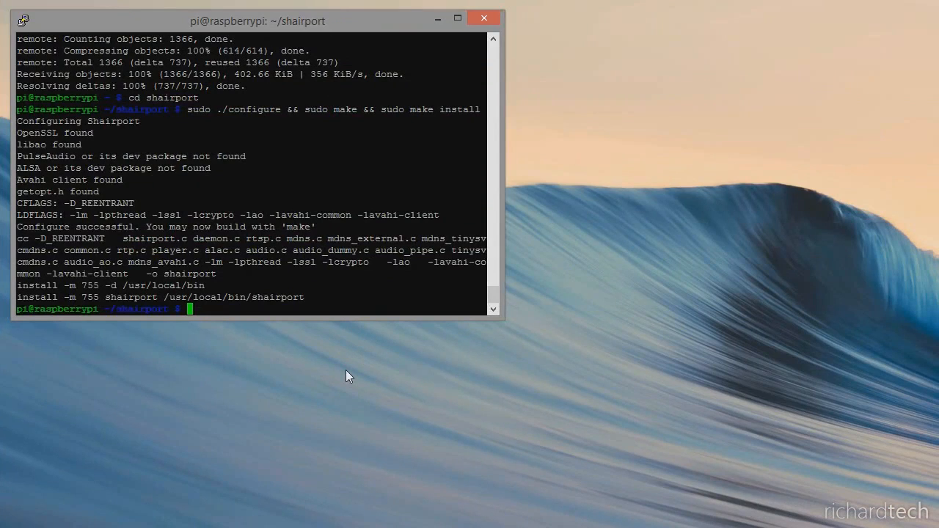
# Launch shairport -a 'Not Apple Pi' as the AirPlay receiver
pyautogui.write('shairp')
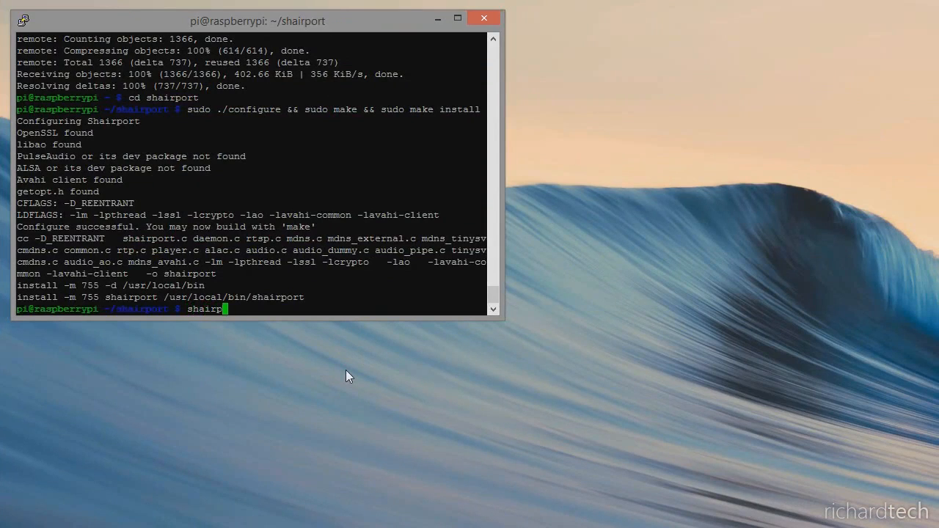
pyautogui.write('ort')
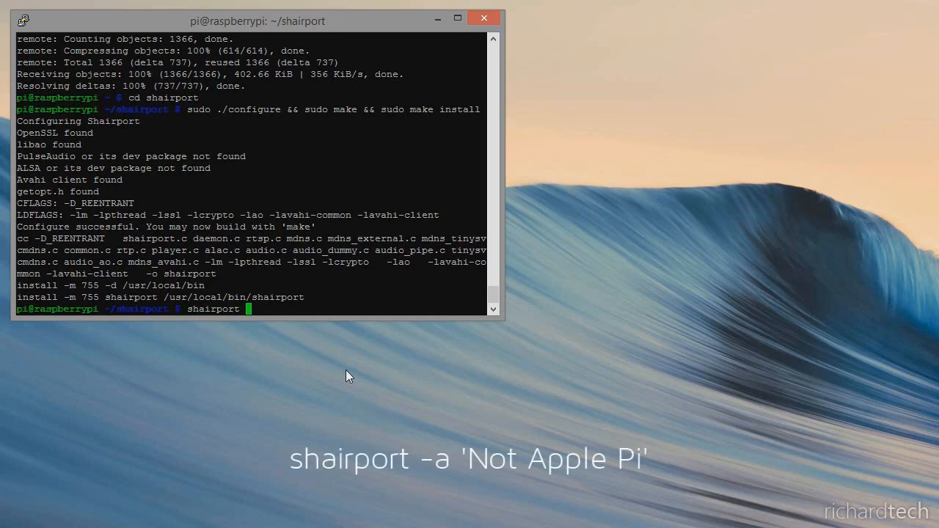
pyautogui.write("-a '")
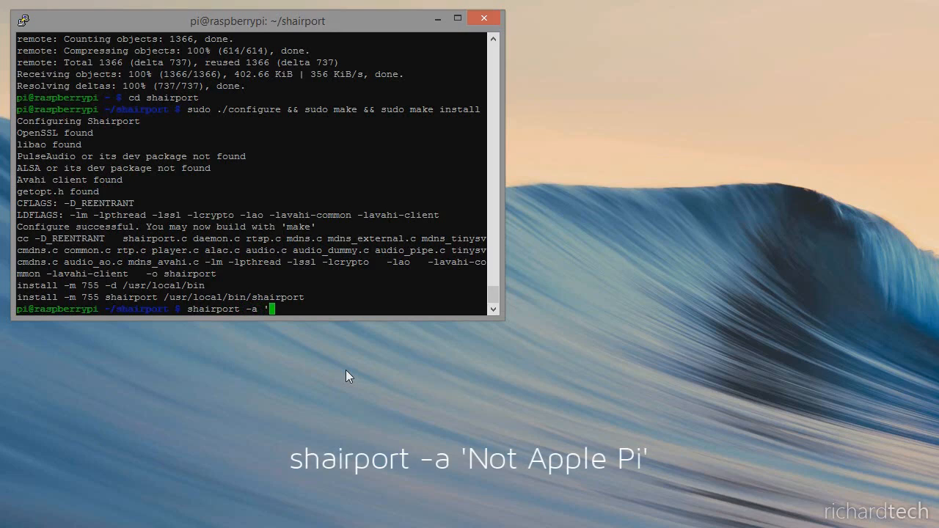
pyautogui.write('Not Apple Pi')
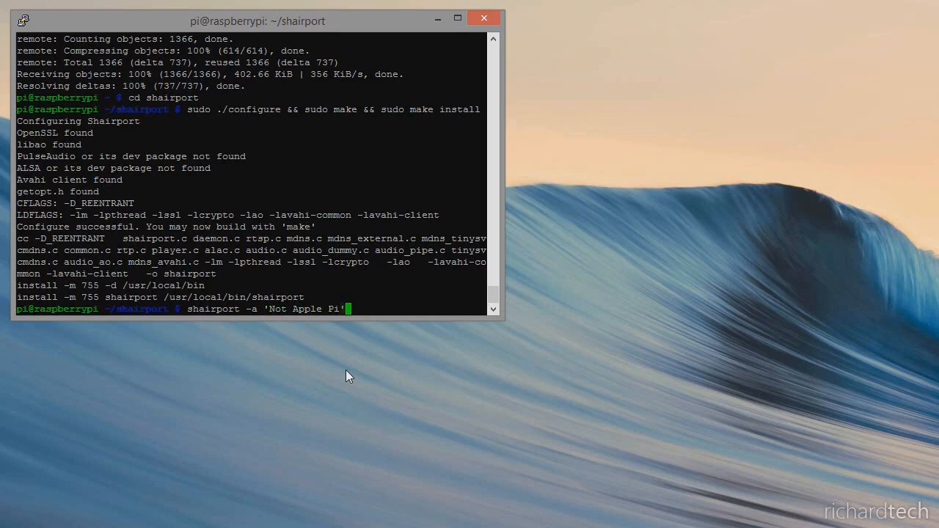
pyautogui.press('Return')
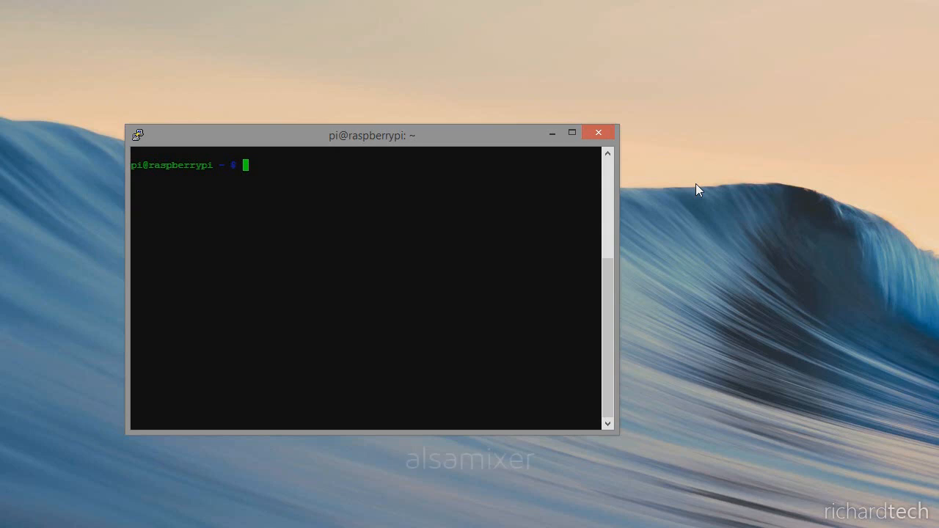
# Run alsamixer and raise the PCM playback level from 49 to 67
pyautogui.write('alsa')
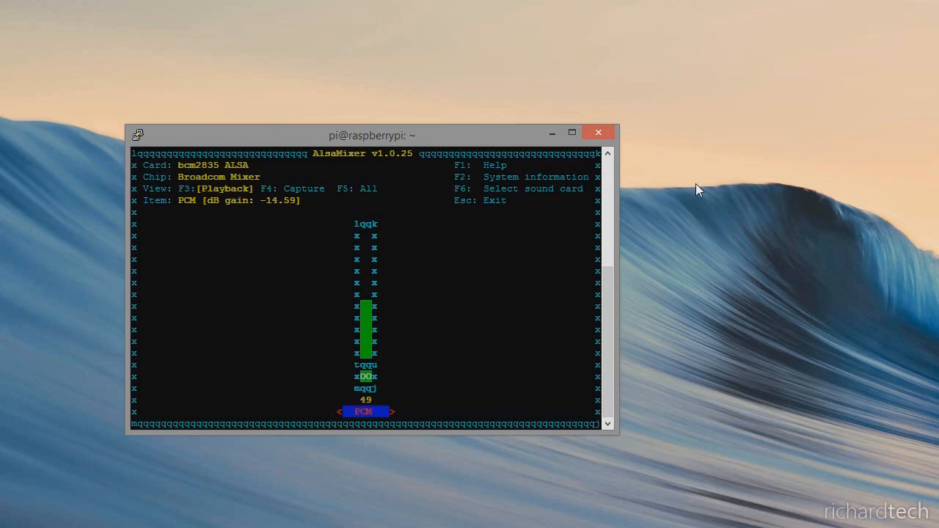
pyautogui.press('up')
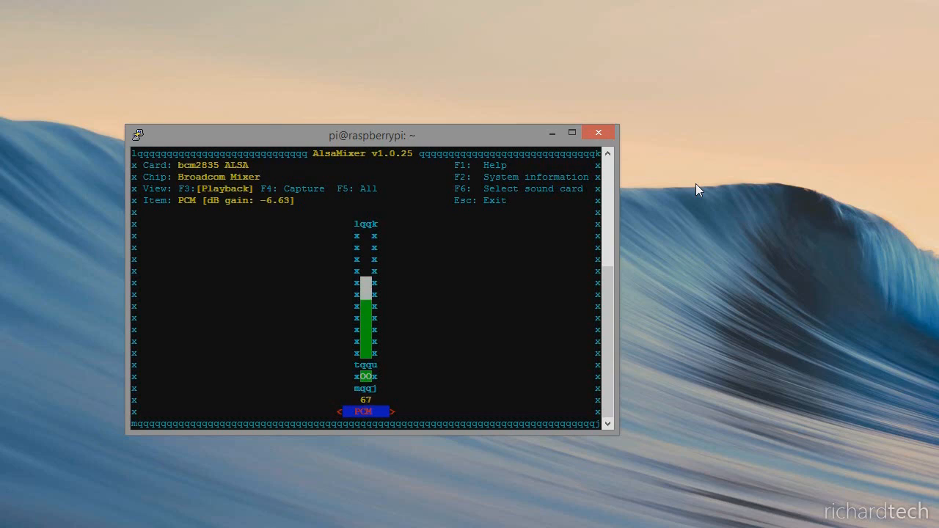